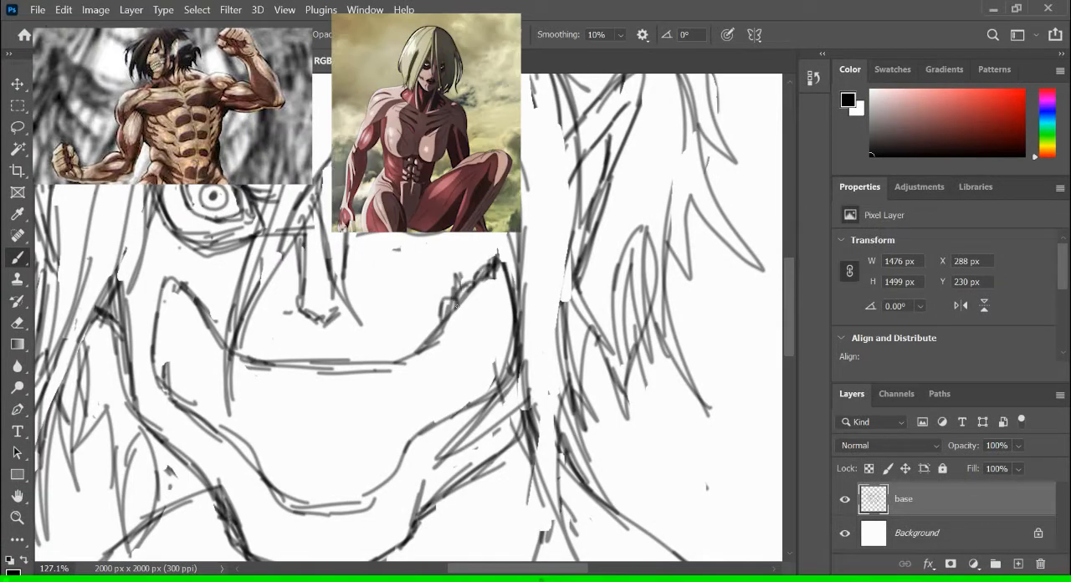
Ink a bold black outline stroke over the Titan sketch on the 'outline' layer.
{"action": "left_click_drag", "start_coordinate": [242, 355], "coordinate": [502, 276]}
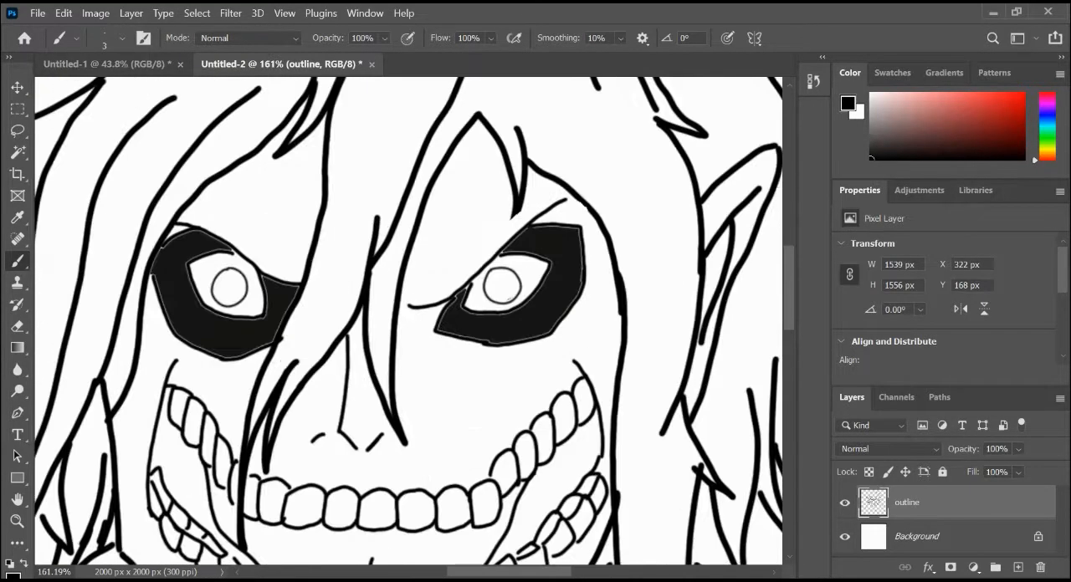
Fill the hair dark, skin beige, teeth white and mouth pink, then bring up Save As.
{"action": "left_click", "coordinate": [503, 286]}
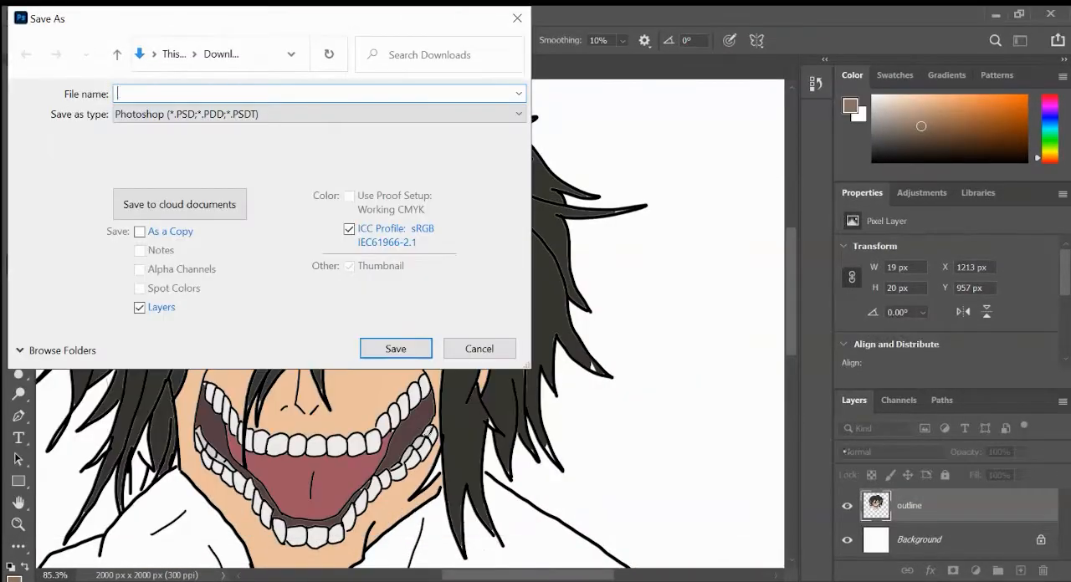
Save the drawing as AOT.psd, then adjust the brush size for finer brown shading.
{"action": "left_click", "coordinate": [479, 349]}
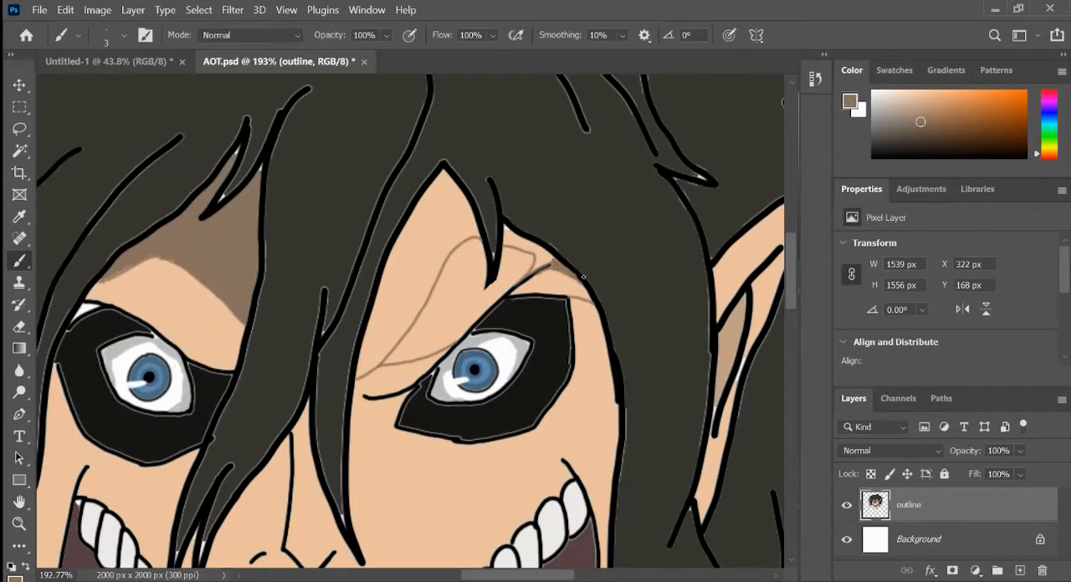
{"action": "left_click", "coordinate": [121, 35]}
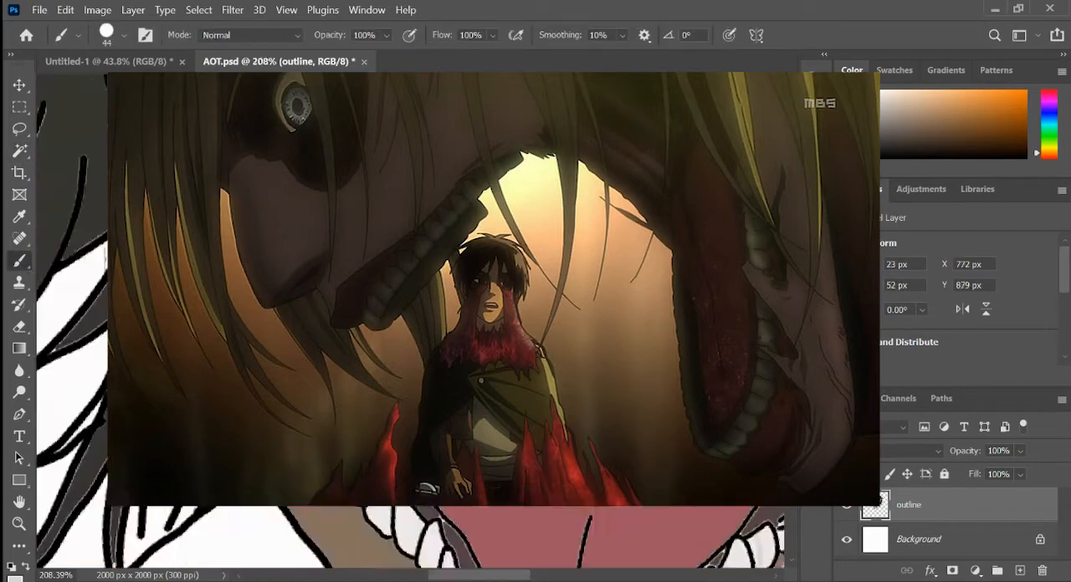
{"action": "left_click", "coordinate": [111, 34]}
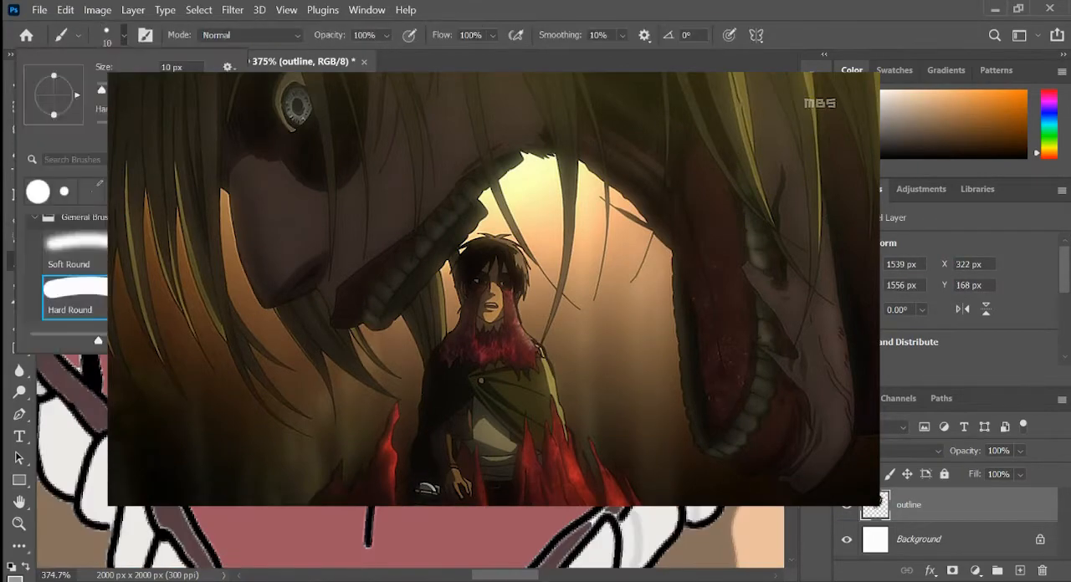